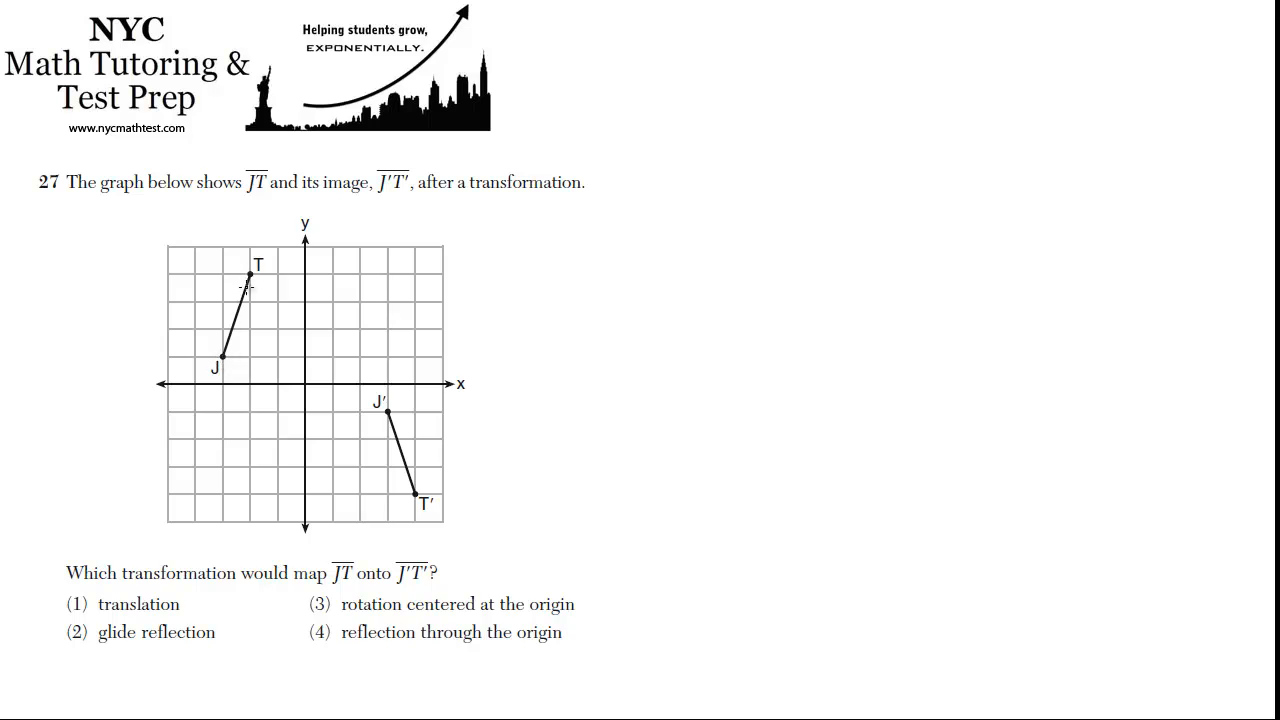
pyautogui.moveTo(252, 288)
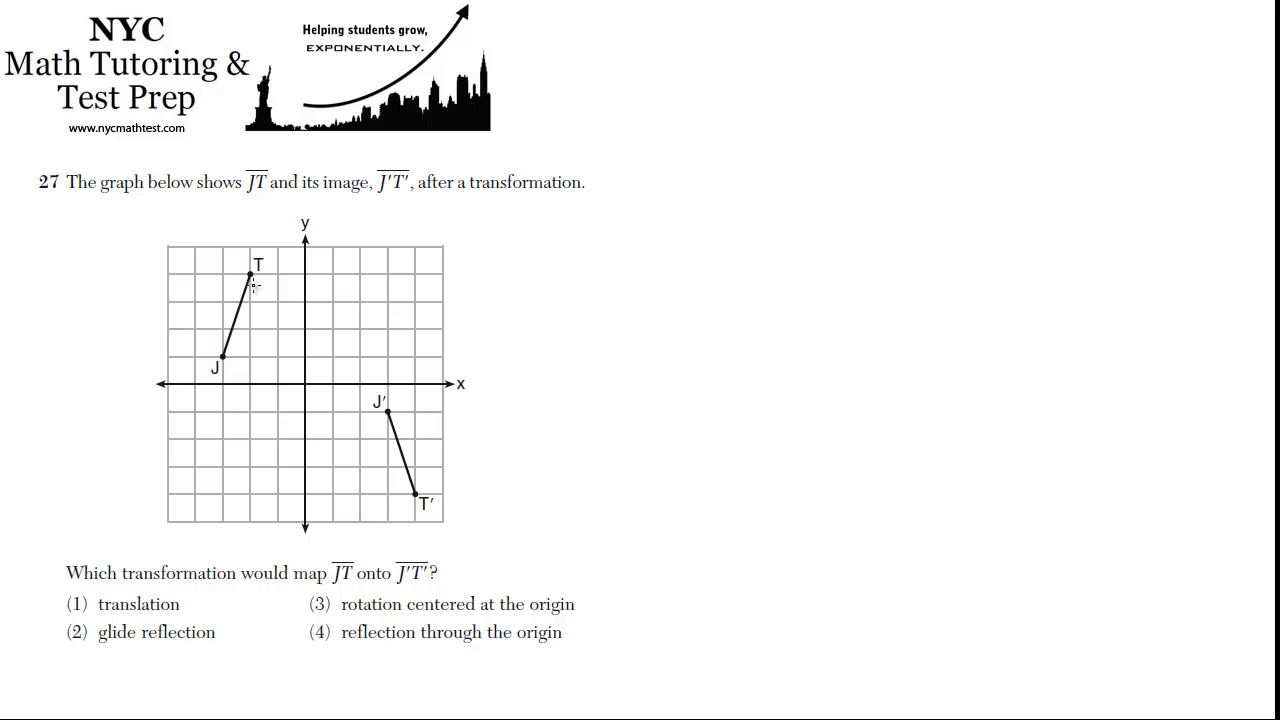
pyautogui.moveTo(410, 496)
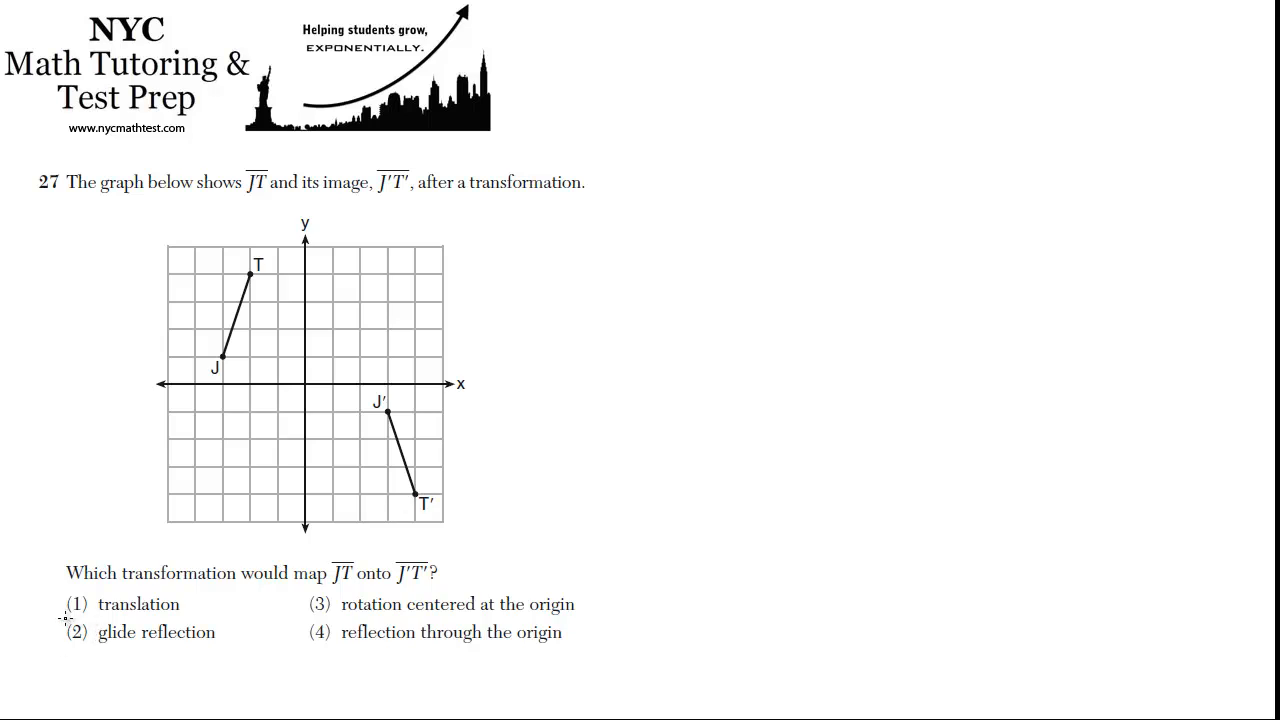
# Slash through choice (1) translation in red to rule it out
pyautogui.click(76, 604)
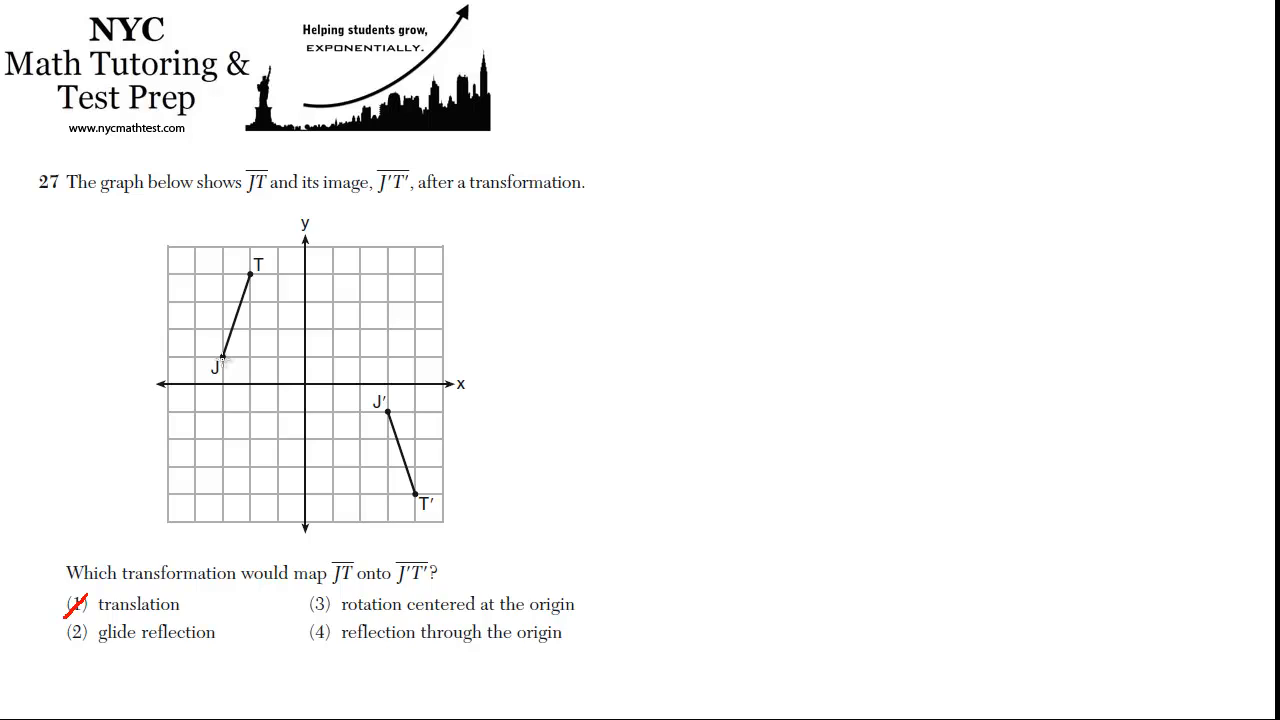
pyautogui.moveTo(292, 358)
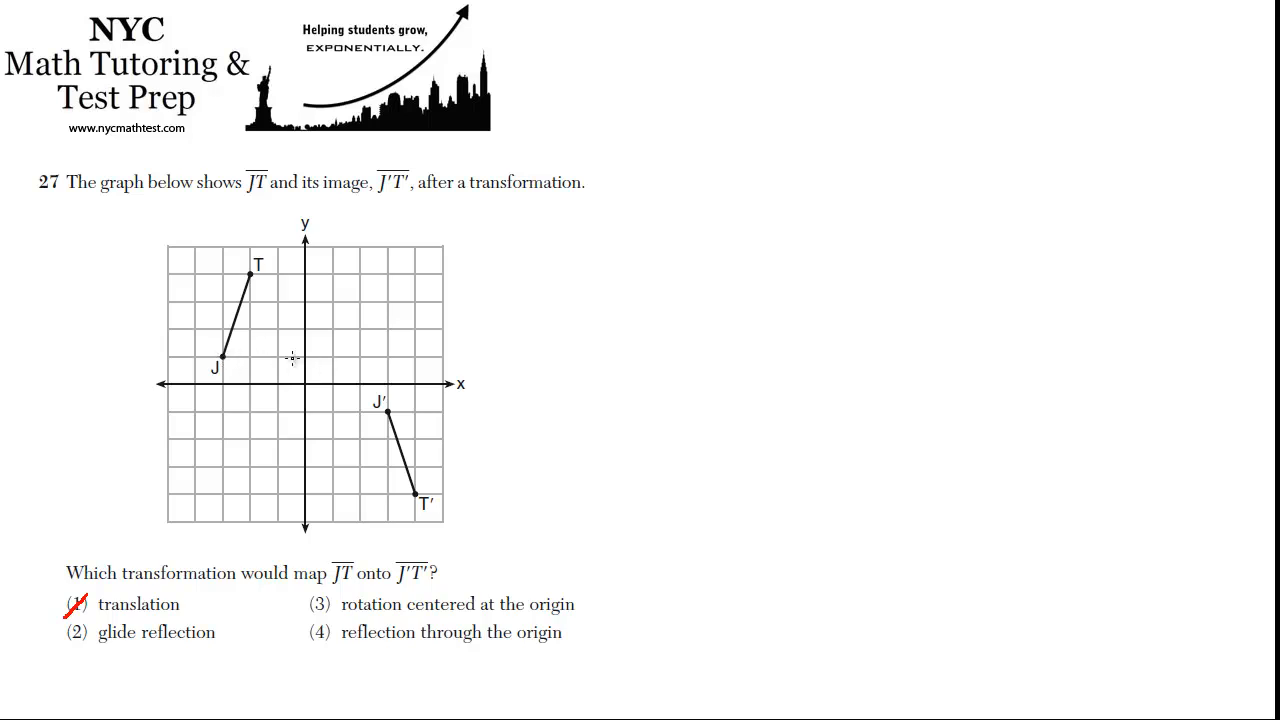
pyautogui.moveTo(332, 304)
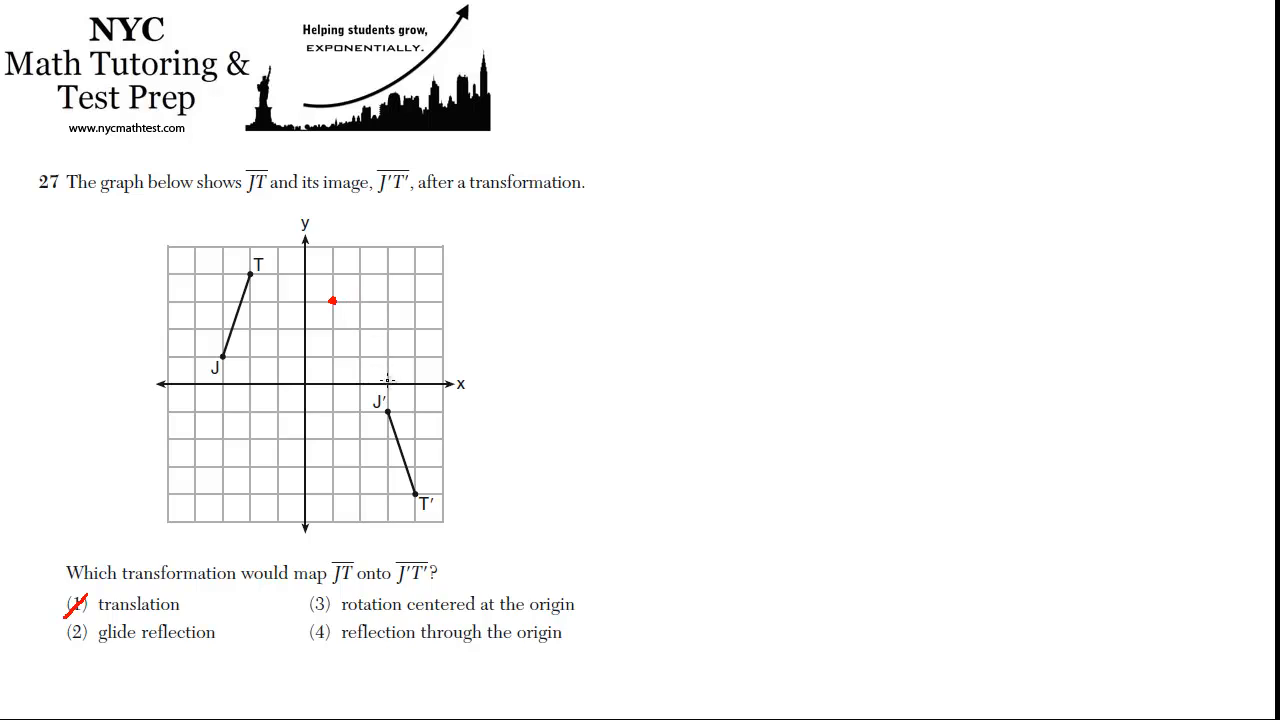
pyautogui.moveTo(388, 412)
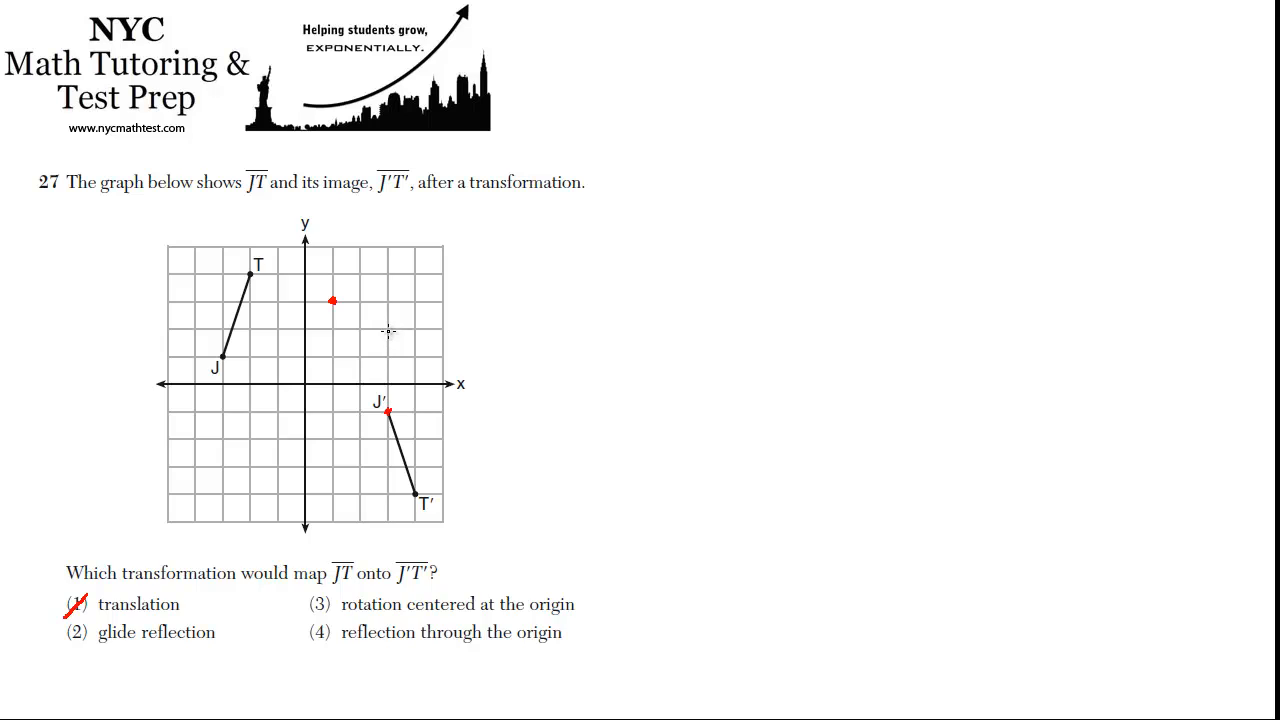
pyautogui.moveTo(388, 328)
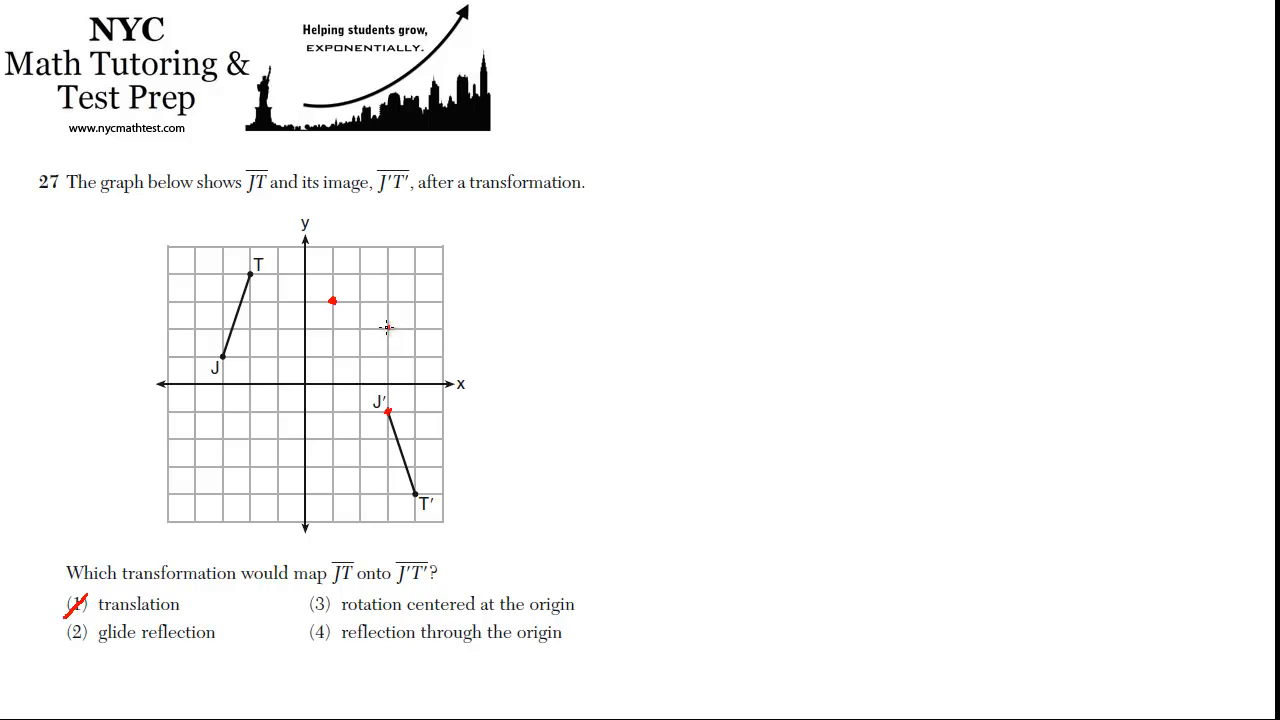
pyautogui.moveTo(412, 332)
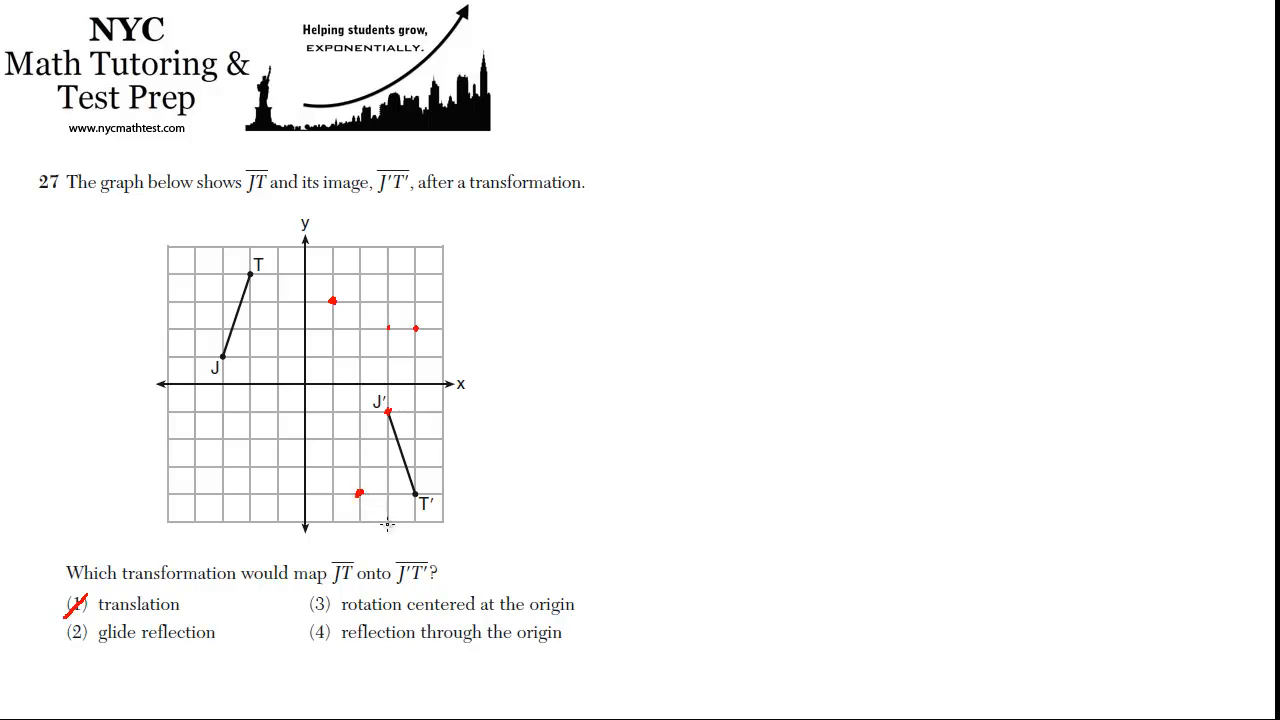
pyautogui.moveTo(416, 500)
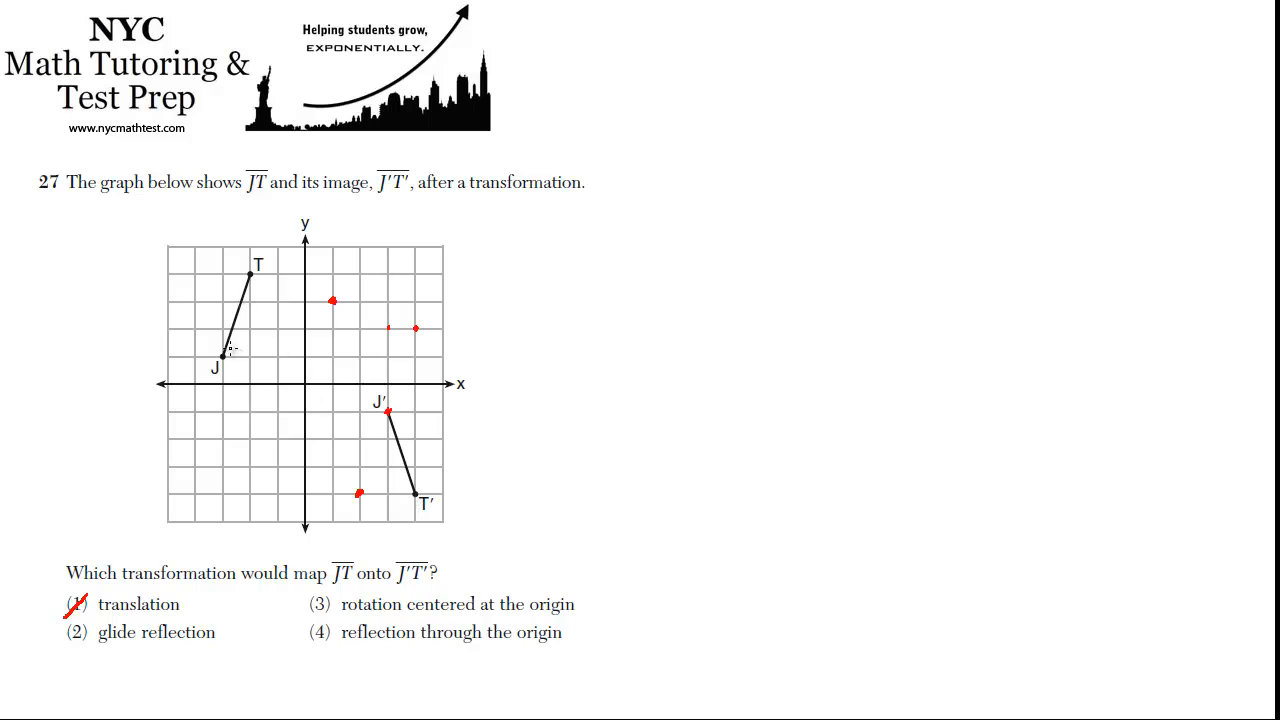
pyautogui.moveTo(258, 300)
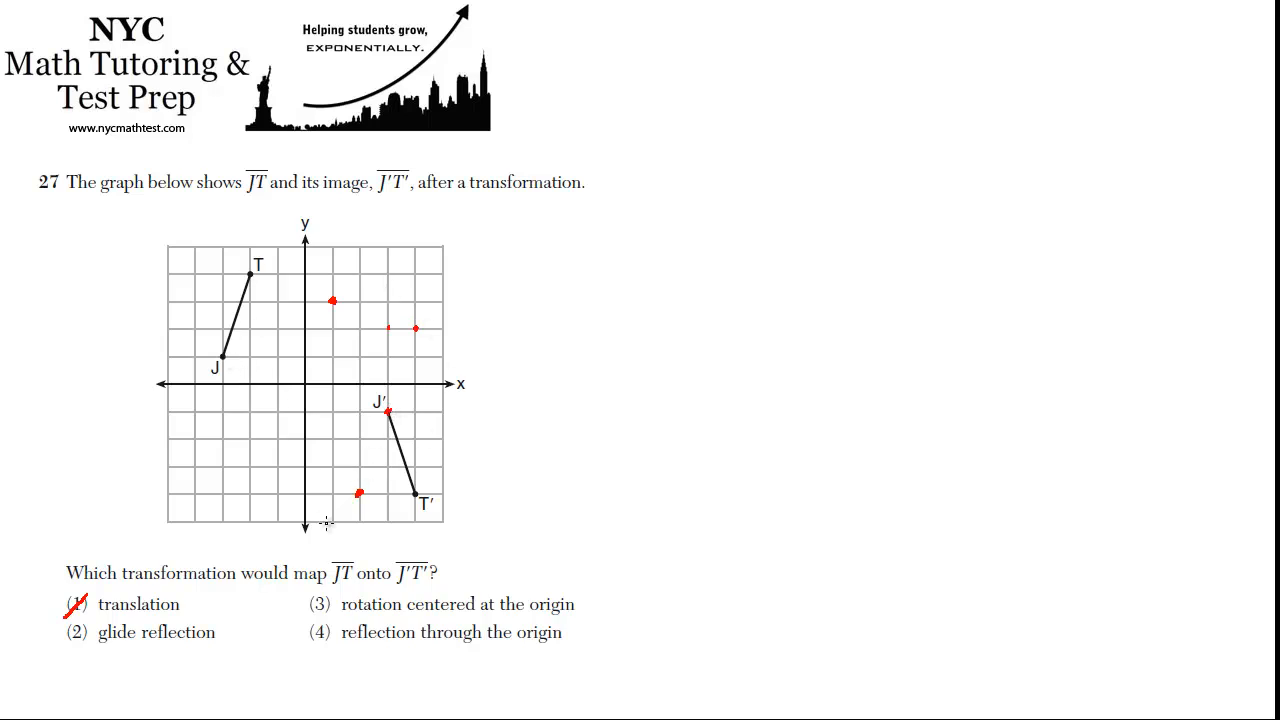
# Slash through choice (3) rotation centered at the origin in red
pyautogui.click(320, 604)
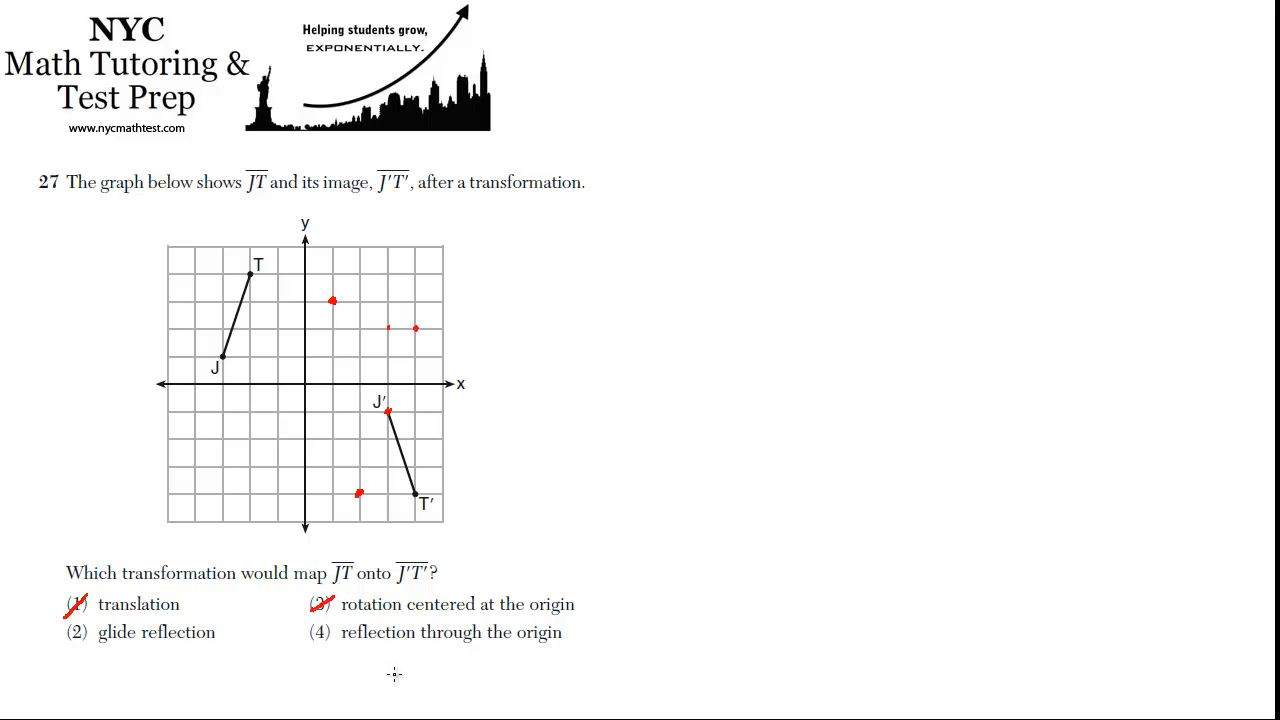
pyautogui.moveTo(366, 662)
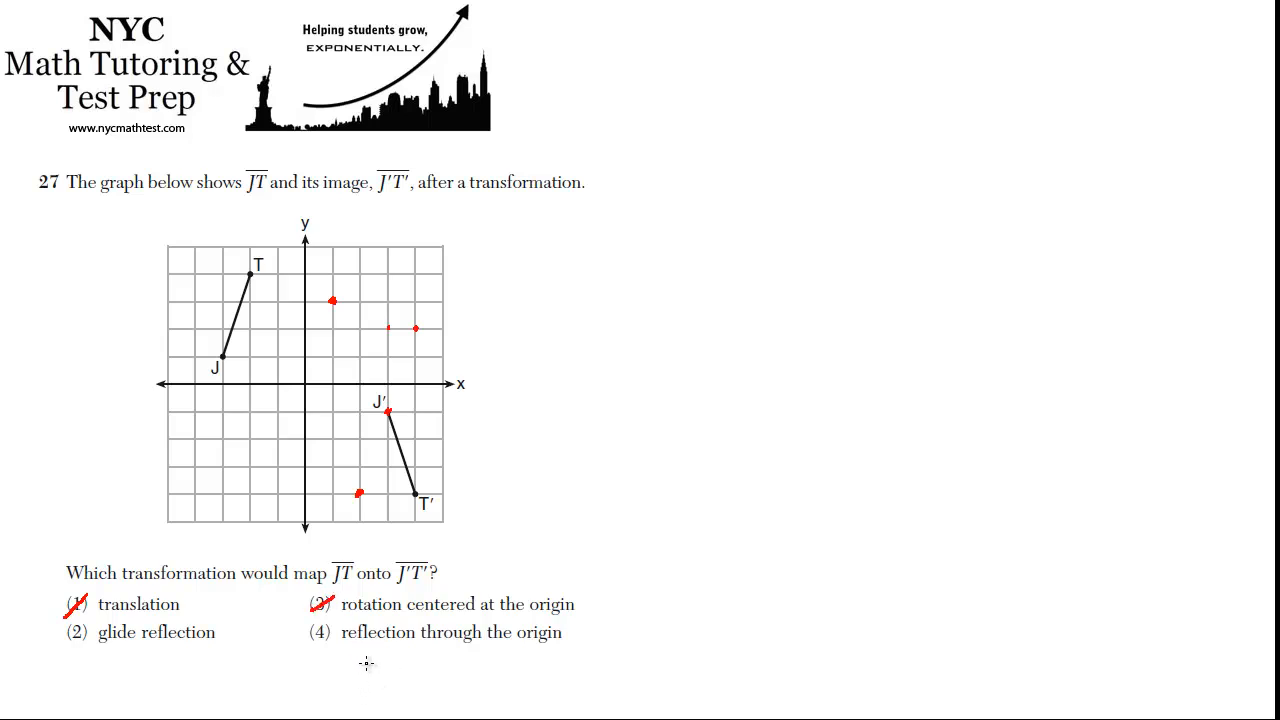
pyautogui.moveTo(308, 390)
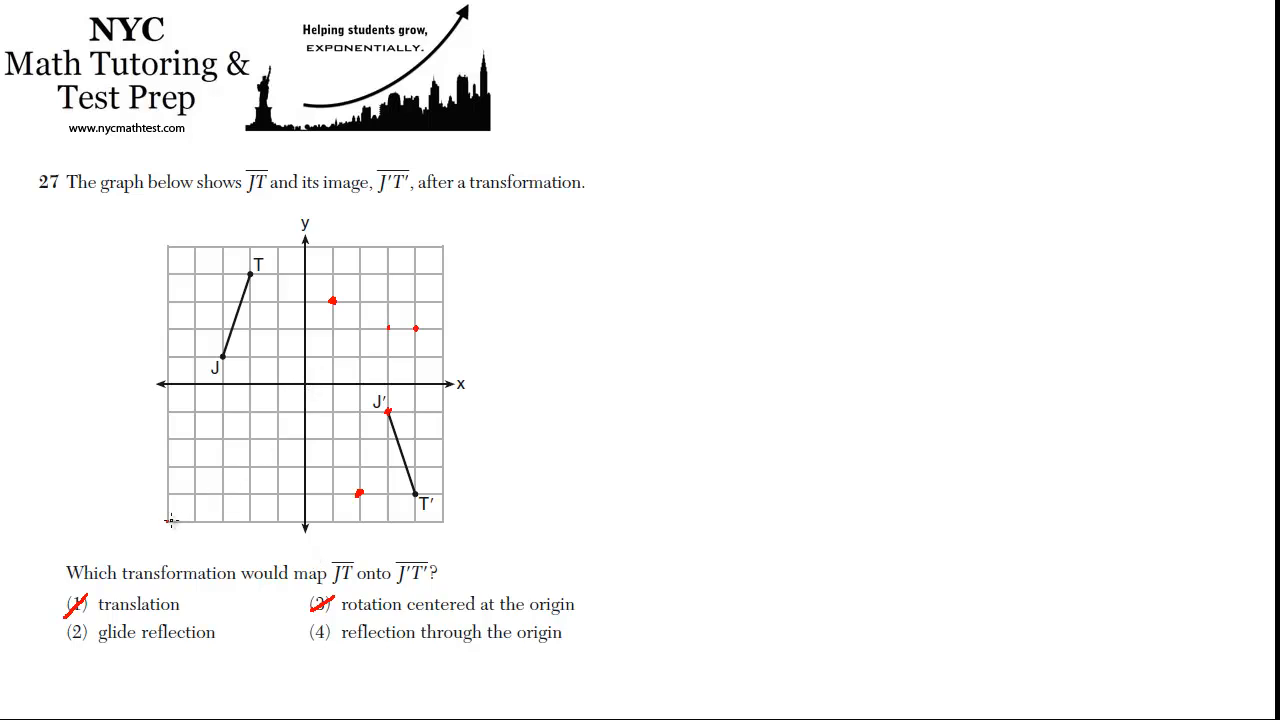
pyautogui.moveTo(440, 250)
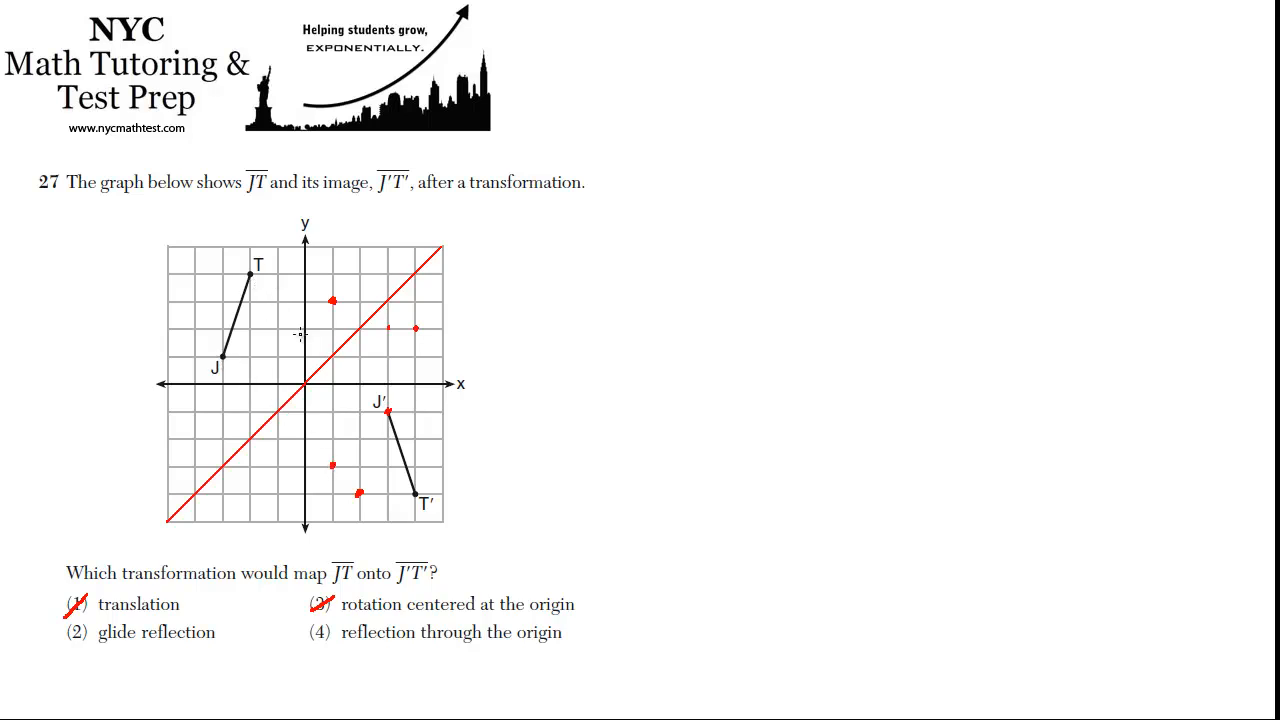
pyautogui.moveTo(352, 376)
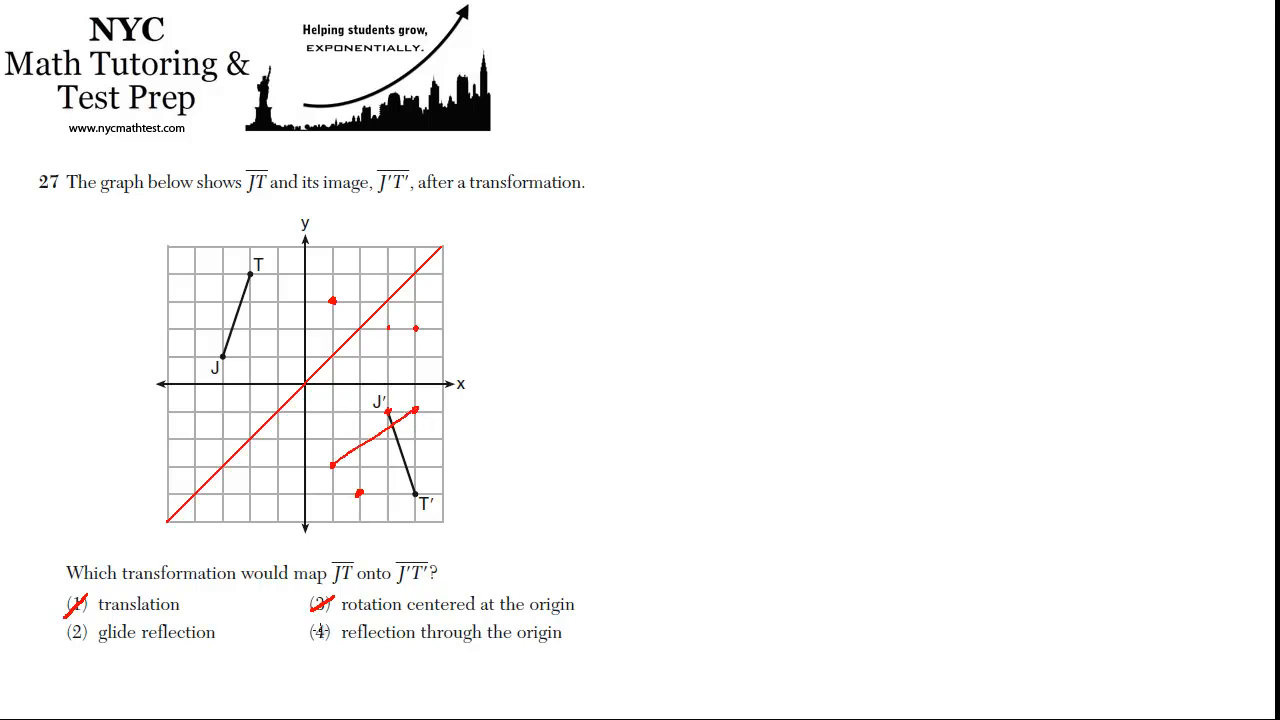
# Mark the reflection test near choice (4) on the grid in red
pyautogui.click(320, 632)
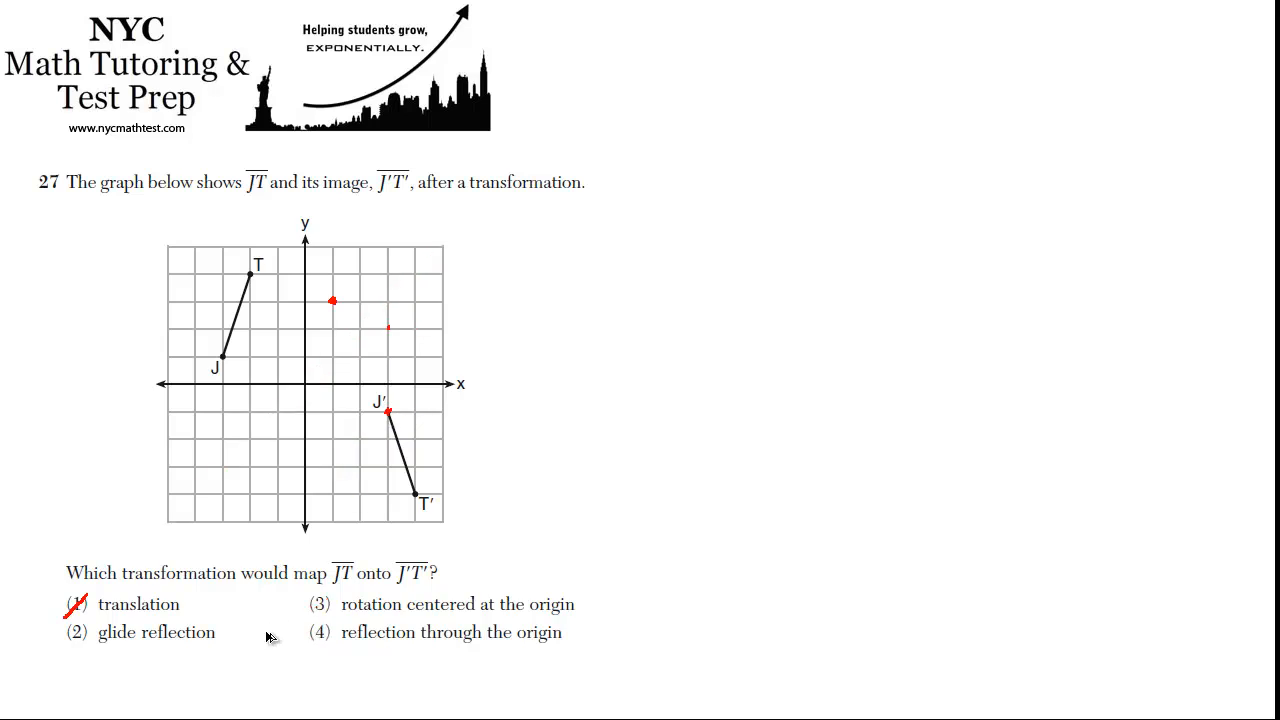
pyautogui.moveTo(352, 548)
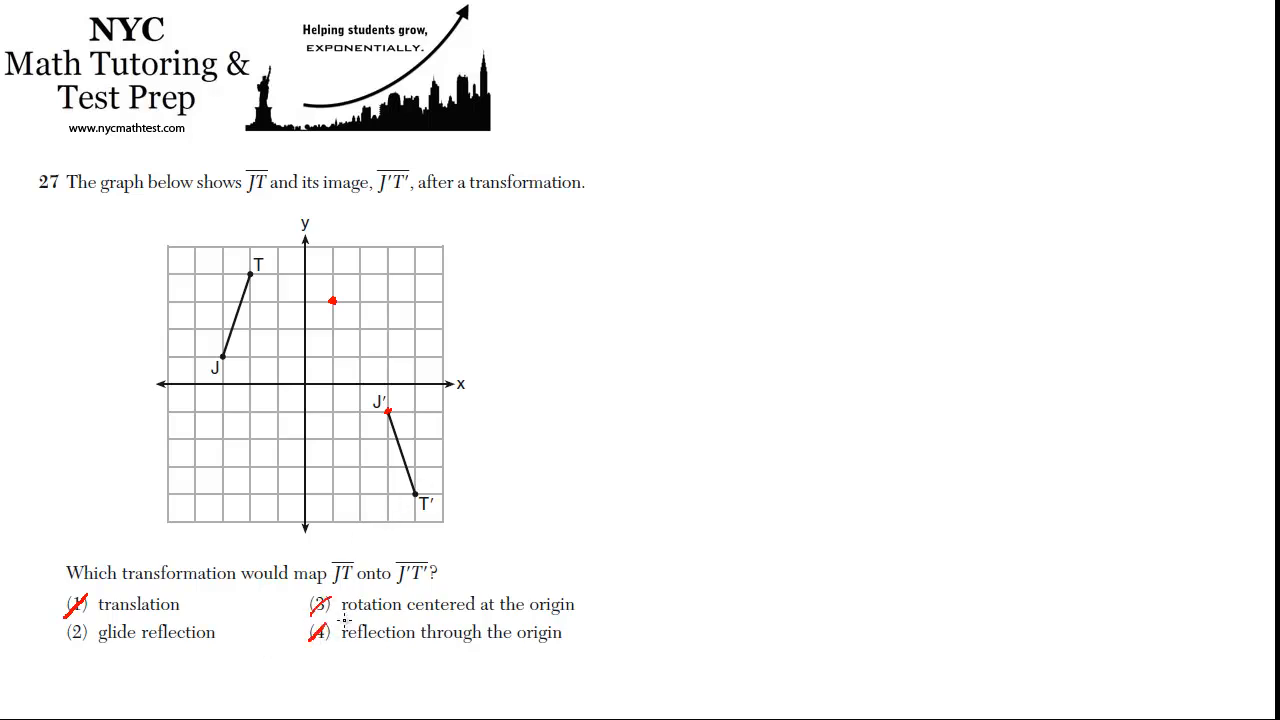
pyautogui.moveTo(510, 398)
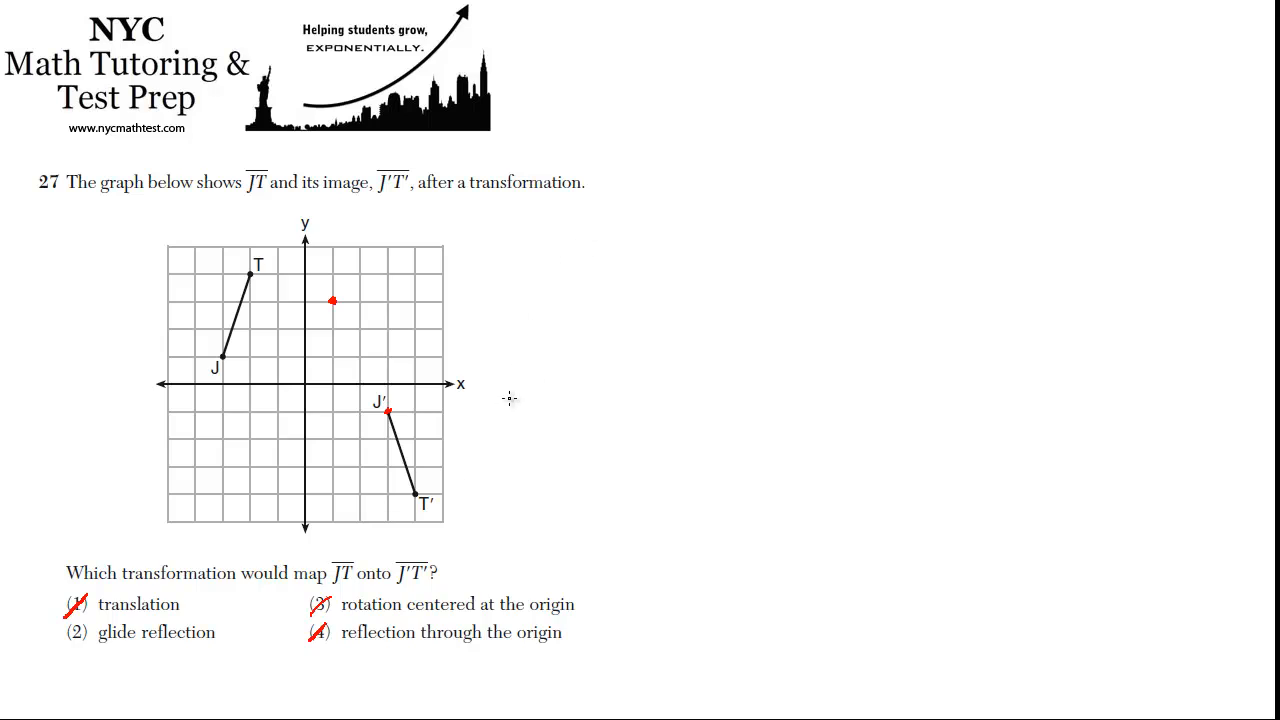
pyautogui.moveTo(520, 418)
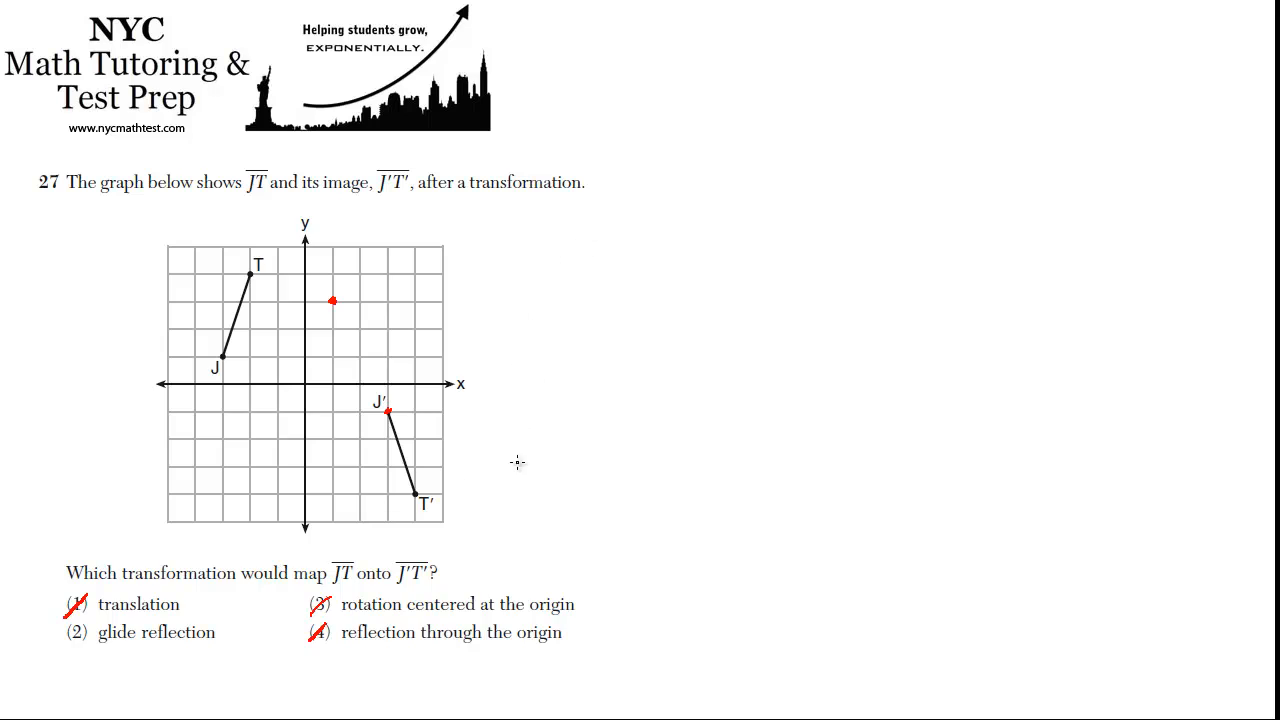
pyautogui.moveTo(524, 474)
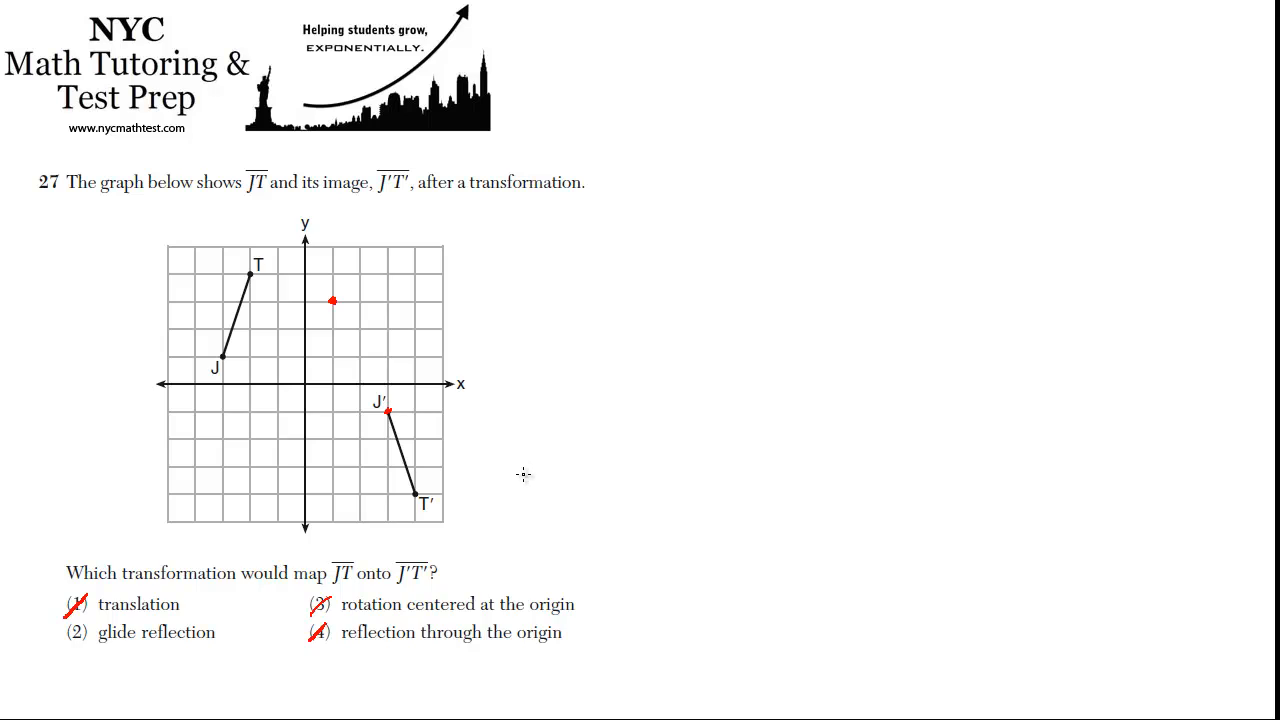
pyautogui.moveTo(402, 400)
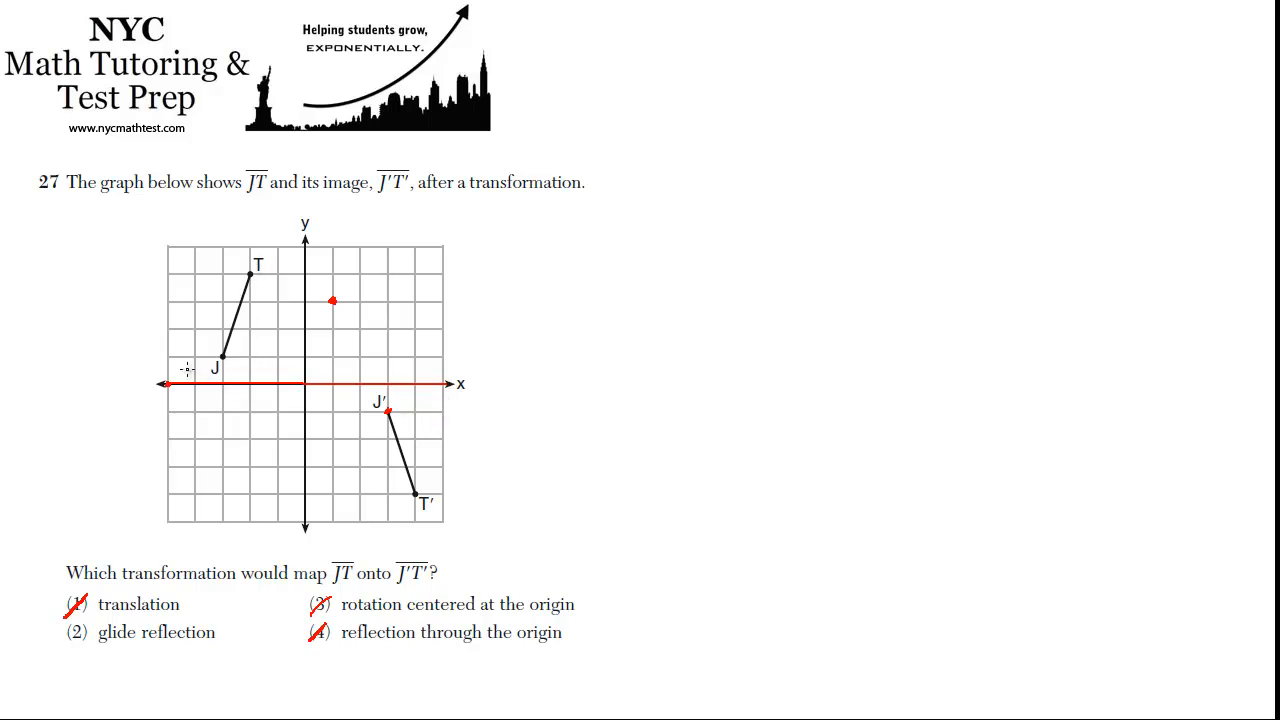
pyautogui.moveTo(224, 414)
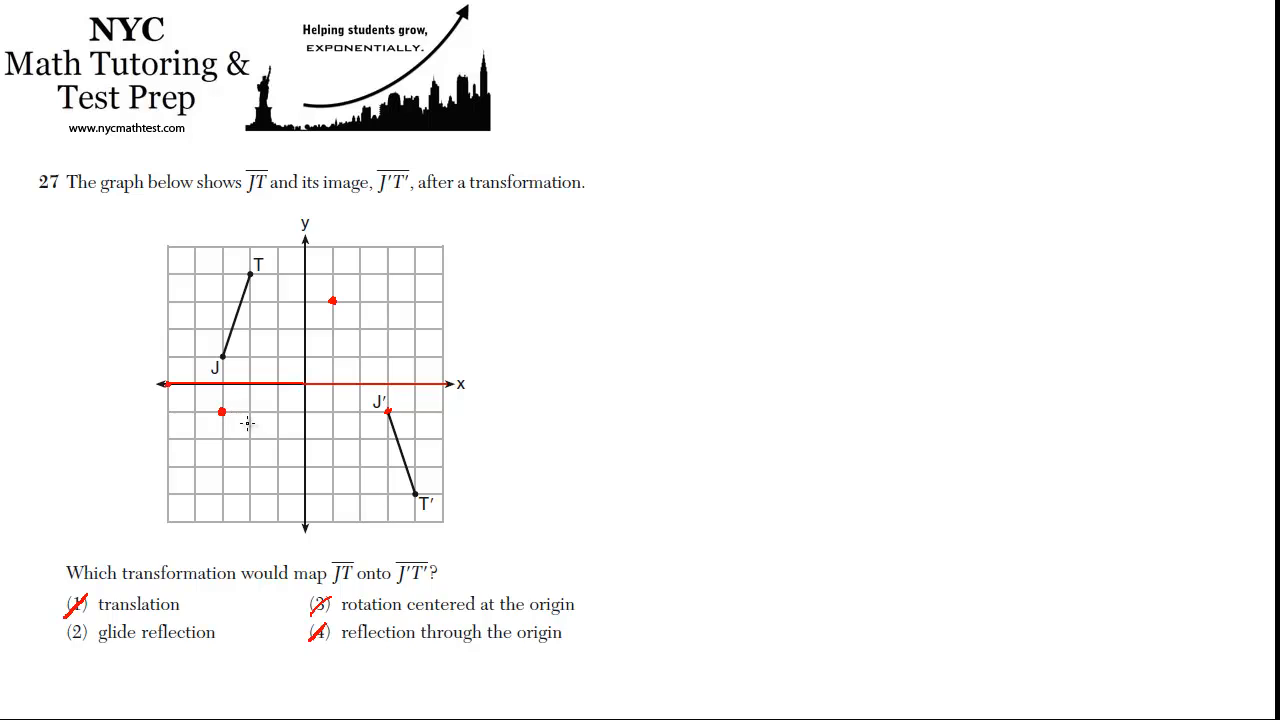
pyautogui.moveTo(250, 492)
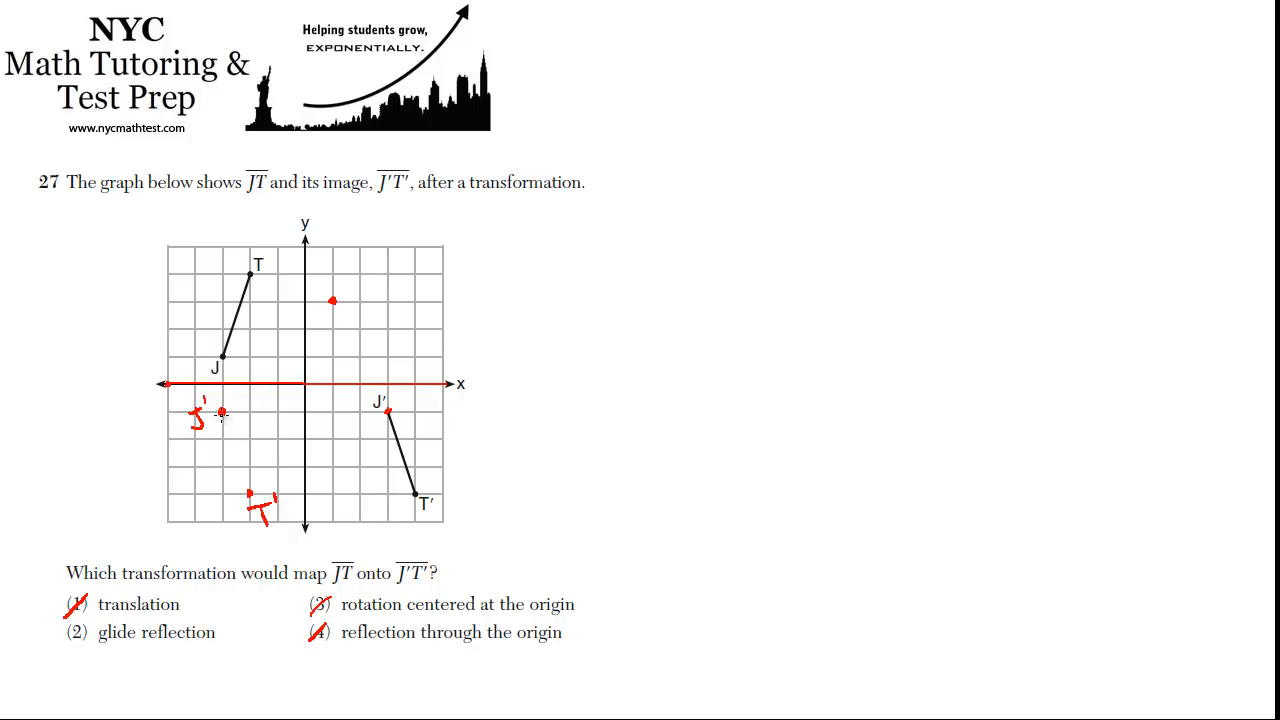
# Connect reflected J' and T' with a red segment and draw a rightward slide arrow
pyautogui.moveTo(220, 412); pyautogui.dragTo(252, 496)
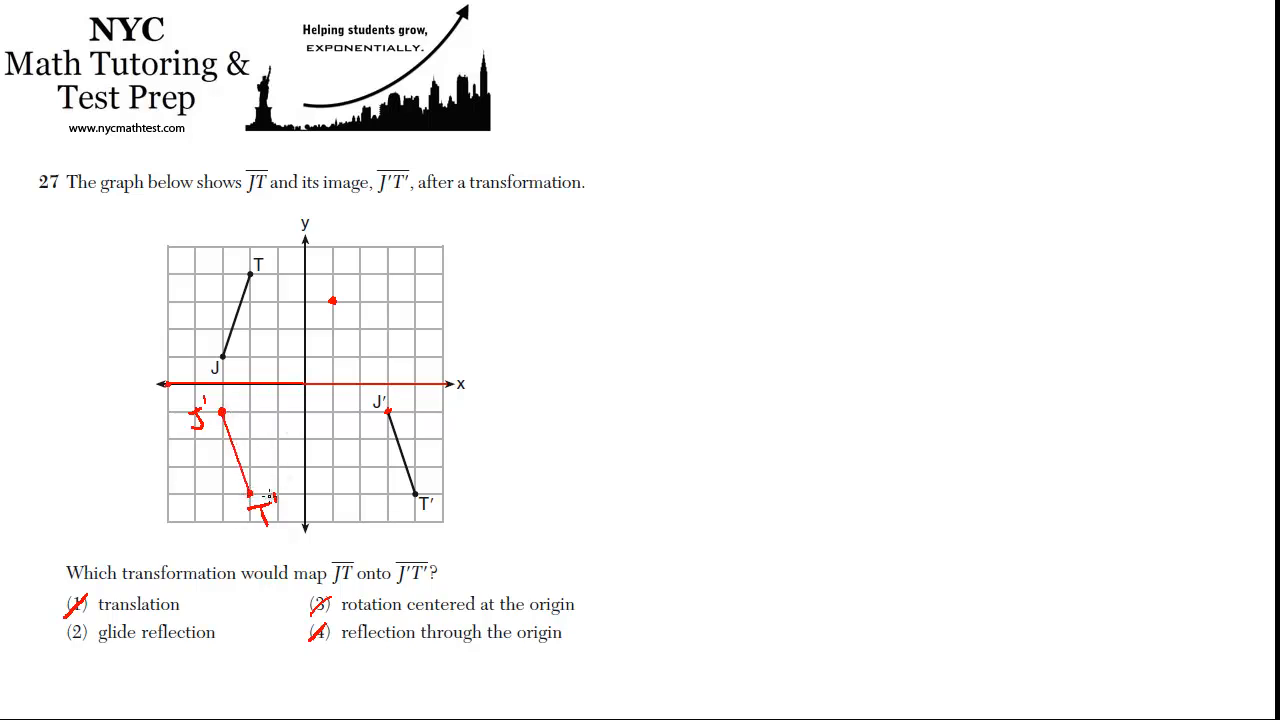
pyautogui.moveTo(248, 456); pyautogui.dragTo(372, 456)
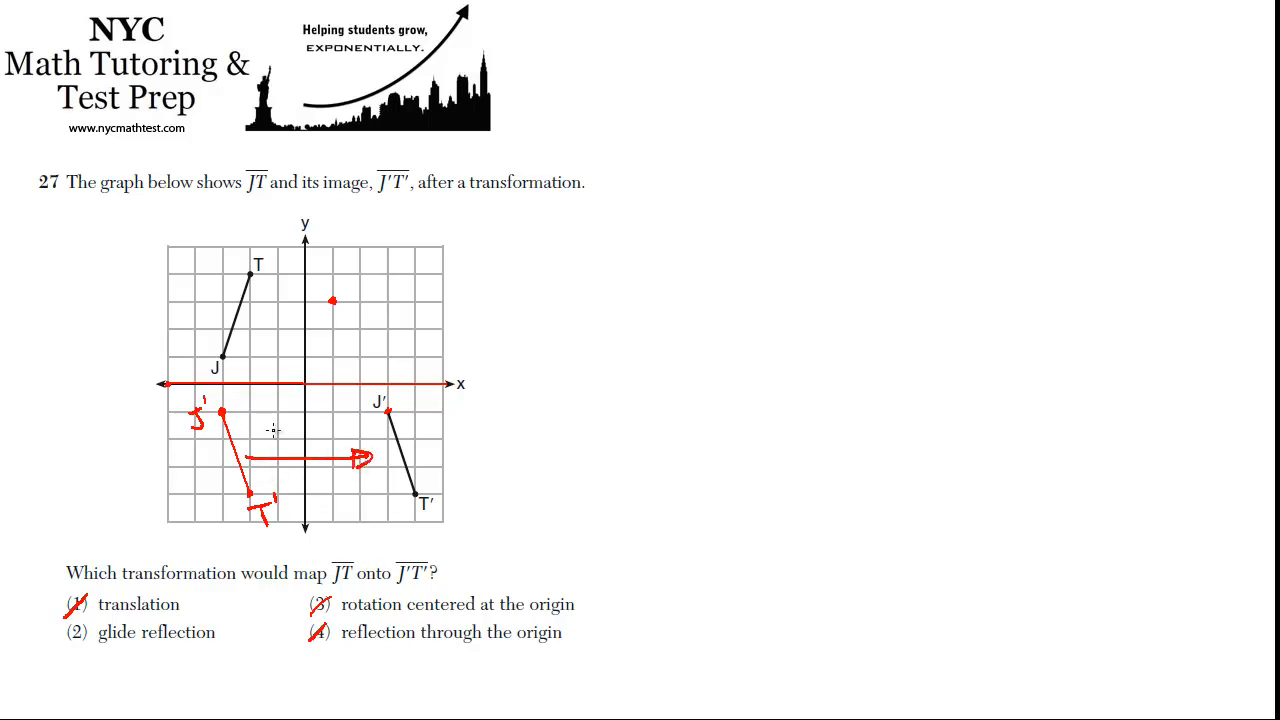
pyautogui.moveTo(332, 538)
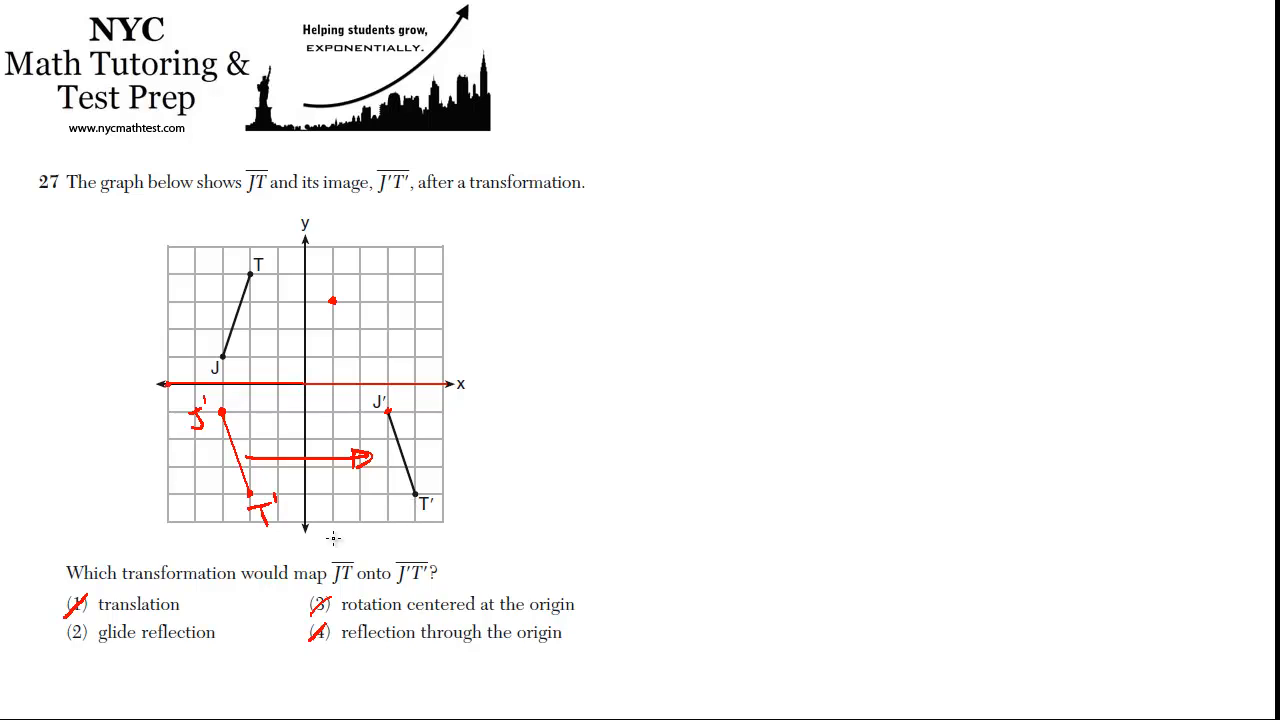
pyautogui.moveTo(212, 452)
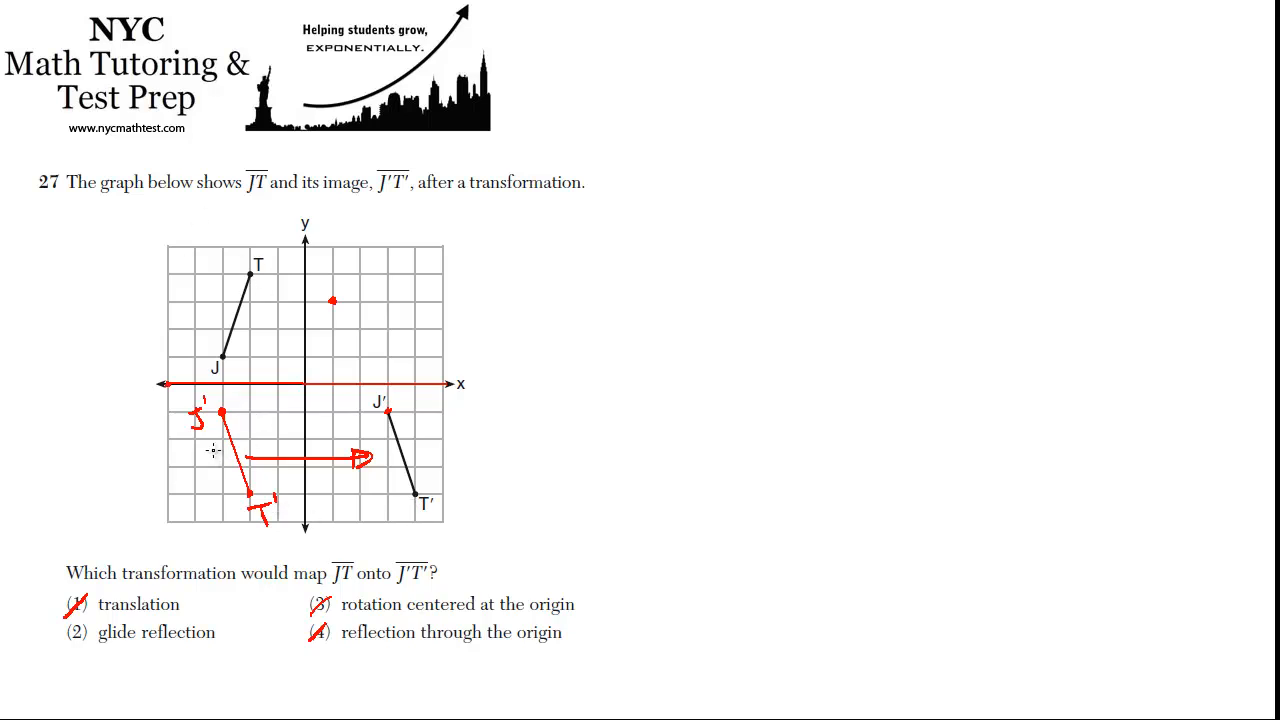